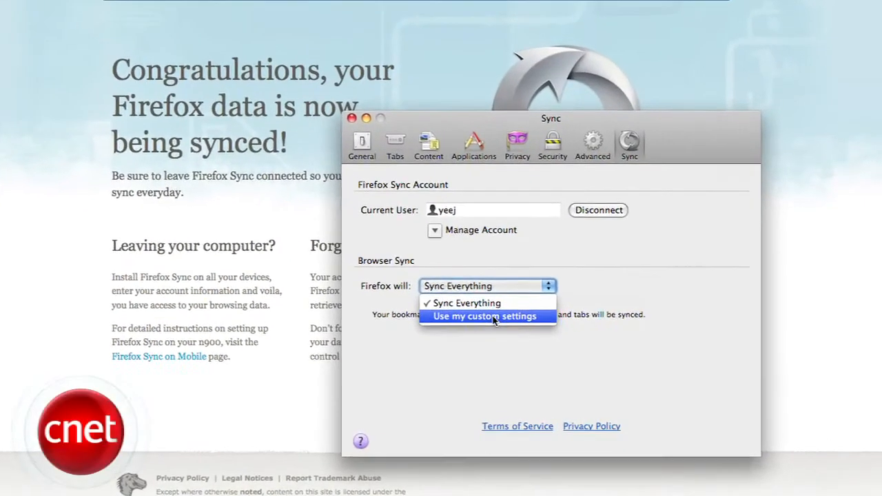
# Choose 'Use my custom settings' and uncheck Sync History and Sync Passwords, leaving bookmarks, preferences and tabs synced
pyautogui.click(484, 316)
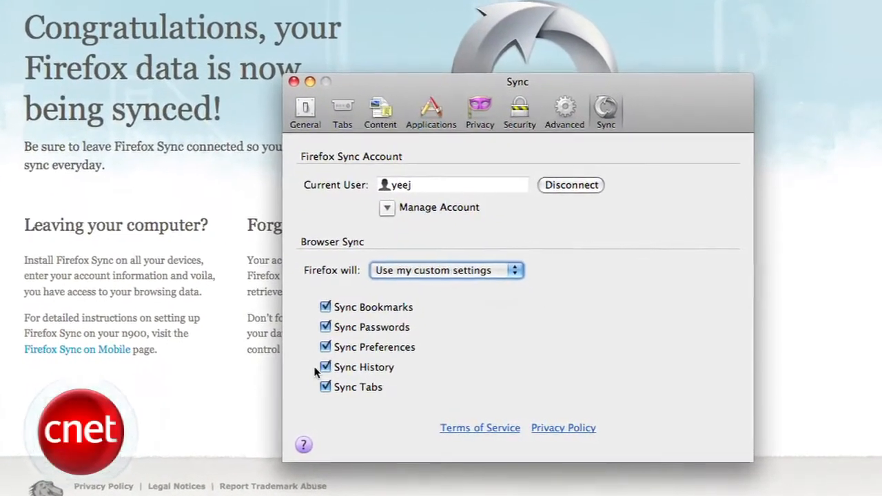
pyautogui.click(325, 366)
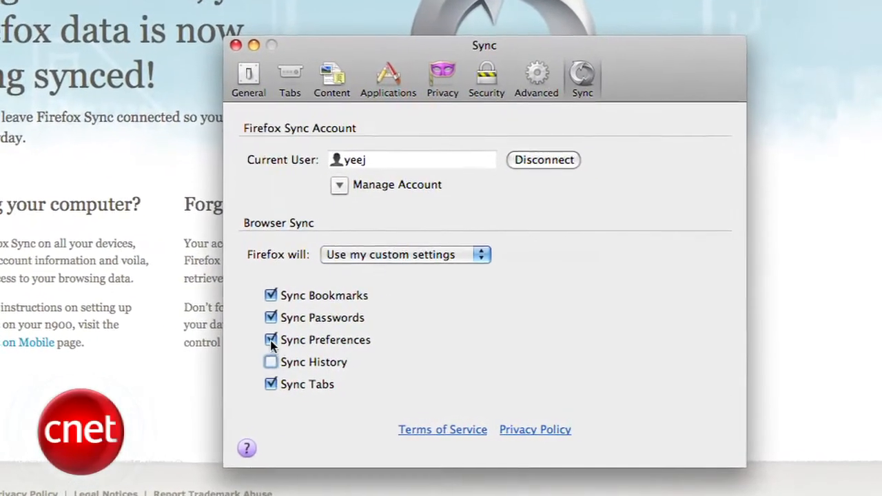
pyautogui.click(271, 317)
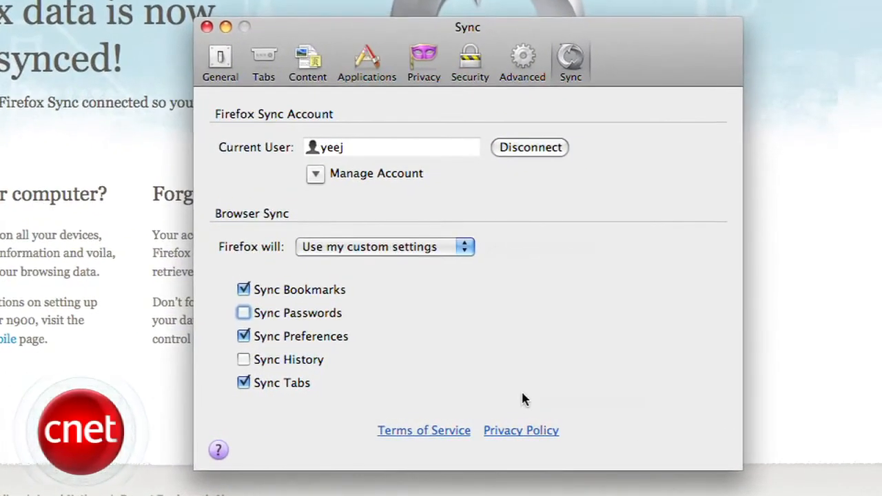